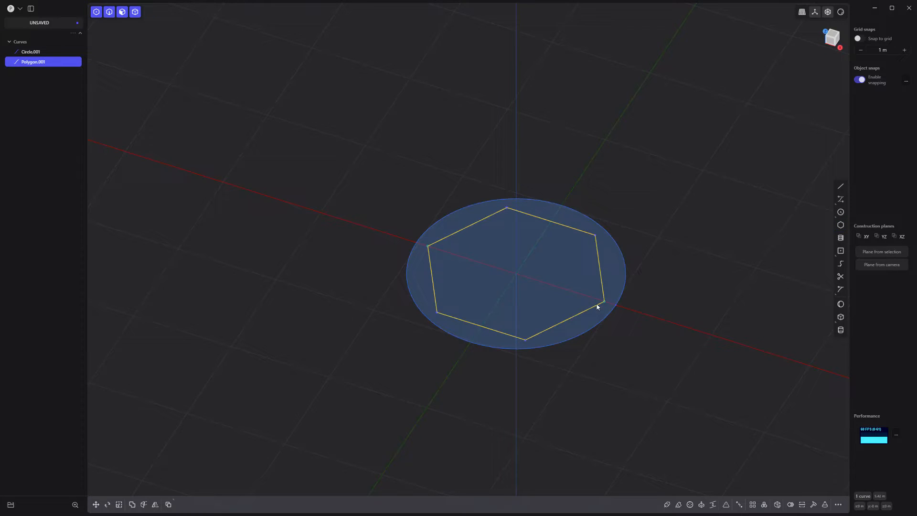
Start a loft between Circle.001 and Polygon.001 to preview the tapered sheet
key("l")
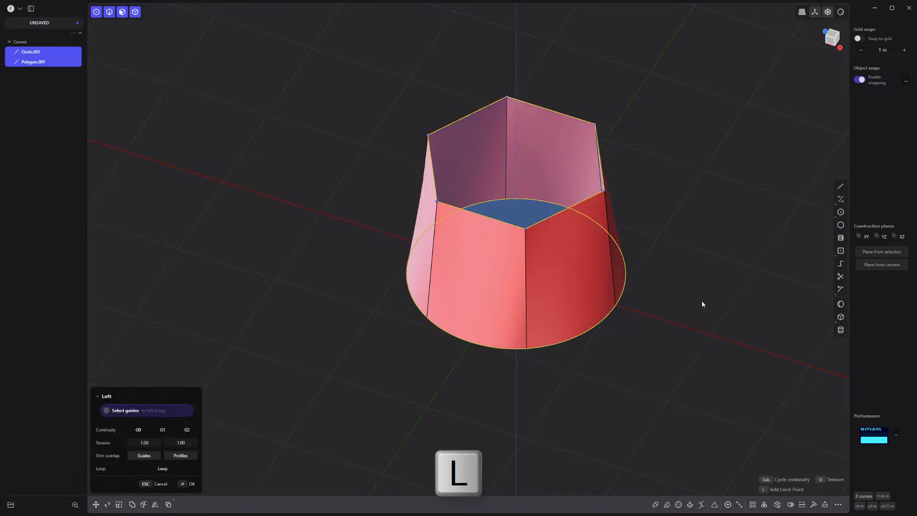
Confirm the loft, then unjoin one triangular face as its own sheet with Alt+J
left_click(191, 483)
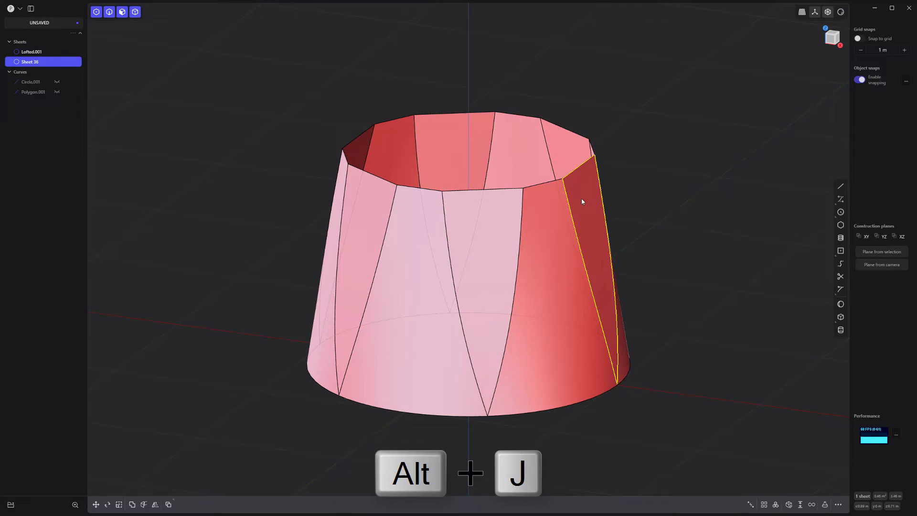
key("alt+j")
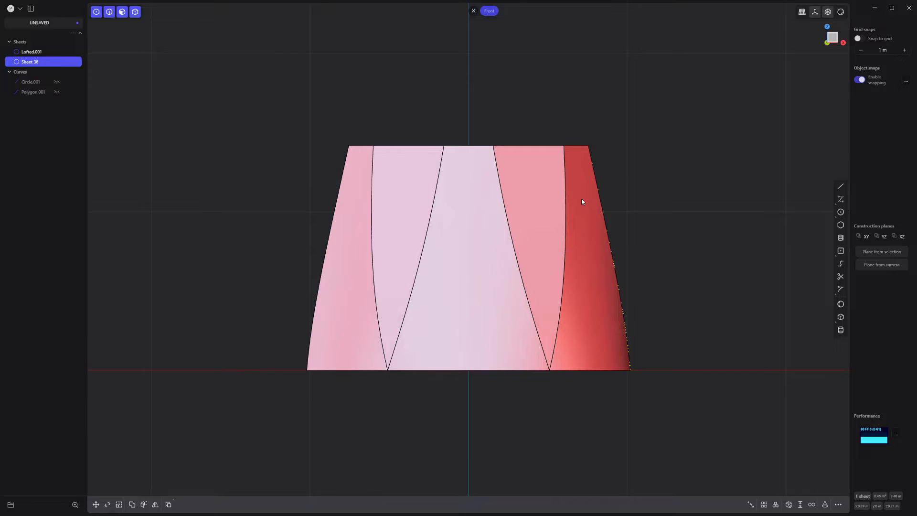